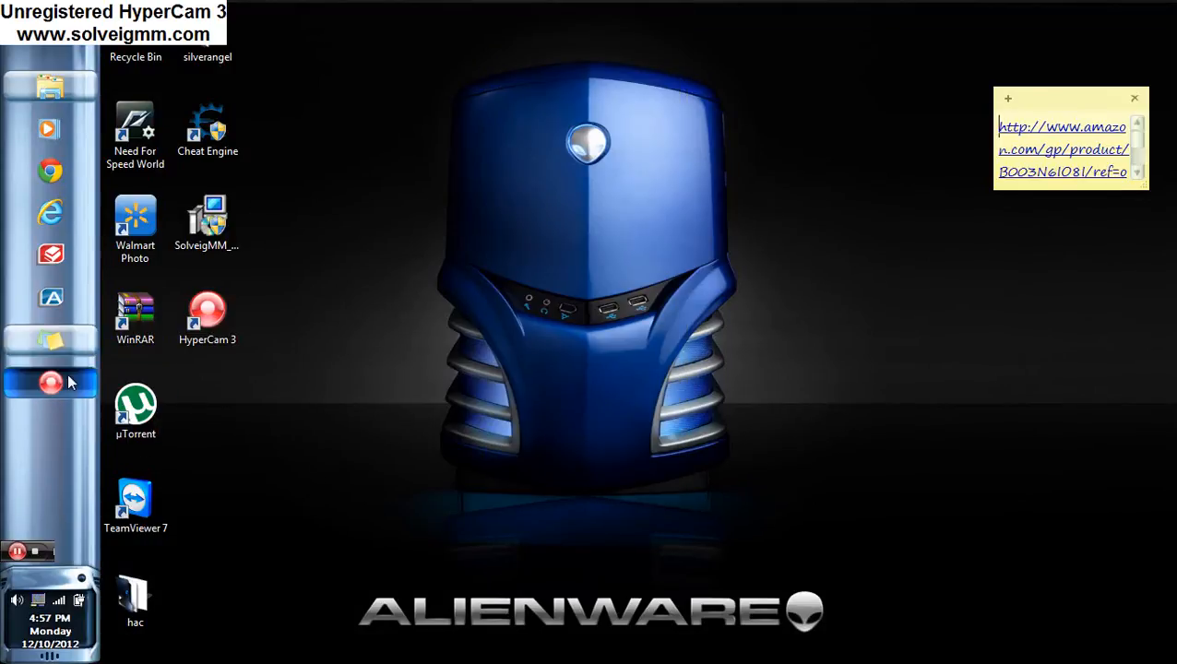
- Bring up the HyperCam recorder from the tray, showing the running recording's duration and size
left_click(49, 382)
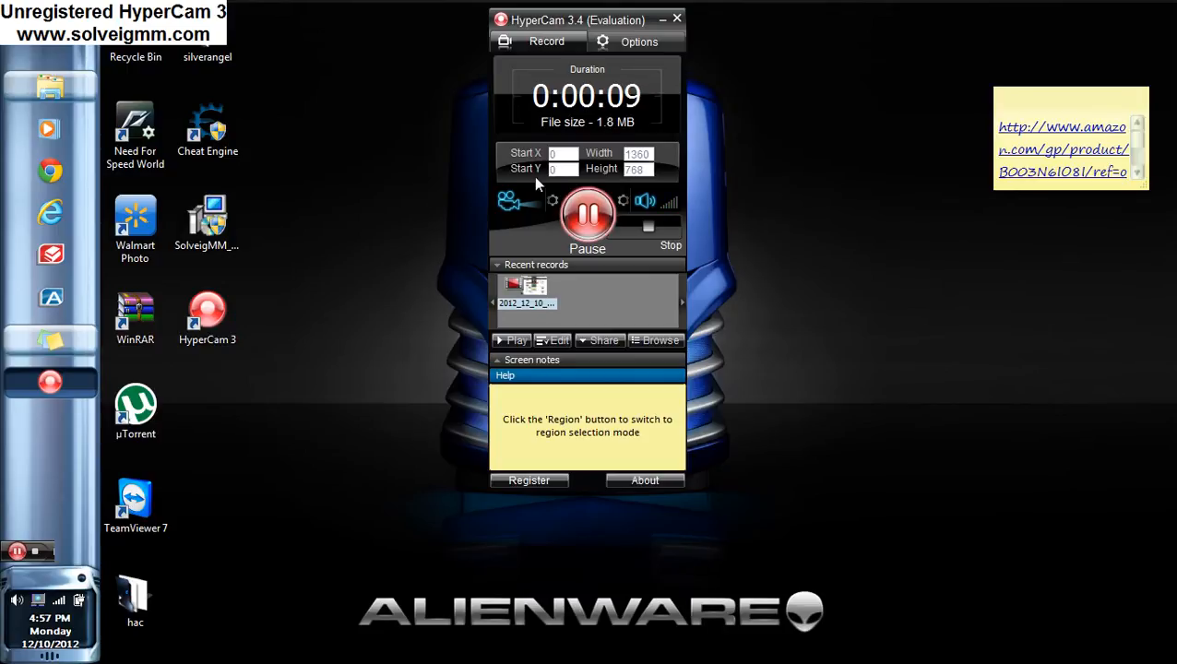
mouse_move(719, 122)
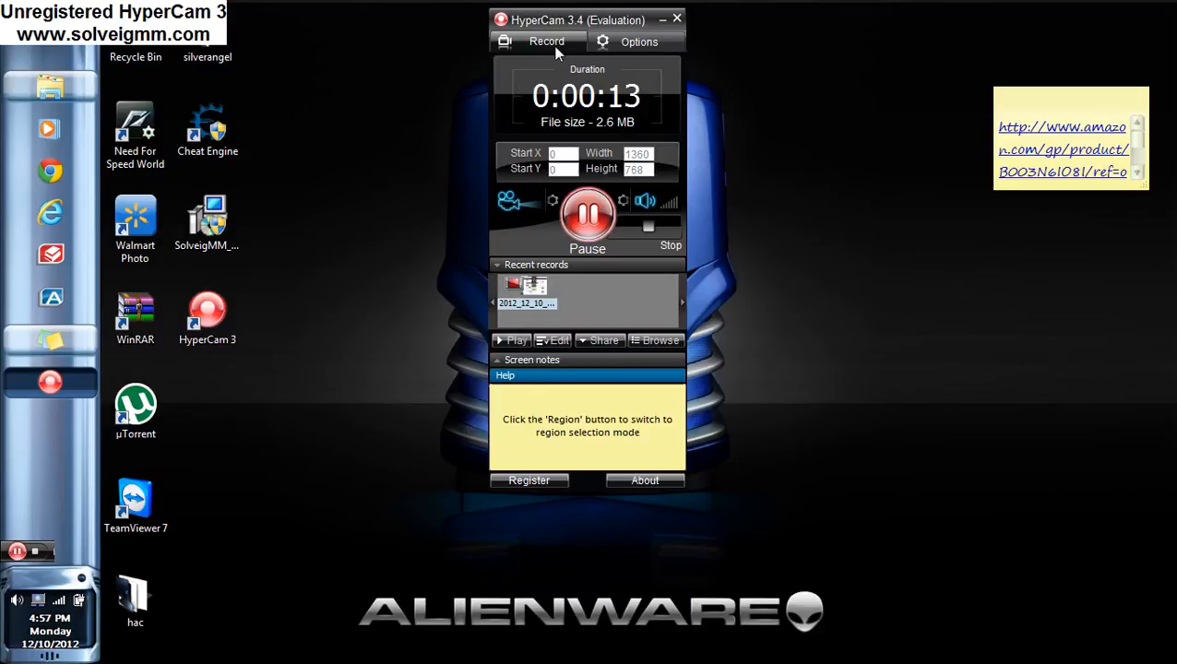
left_click(586, 214)
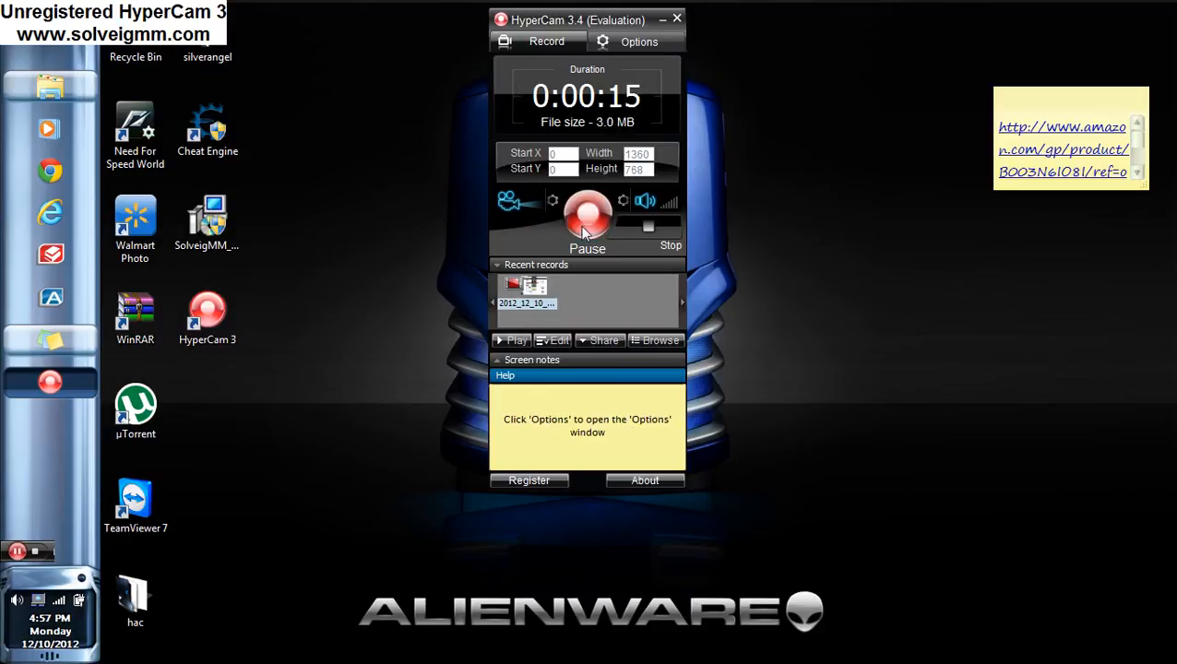
- Show the Options window with its Video, Audio, Extras and Interface sections
left_click(638, 40)
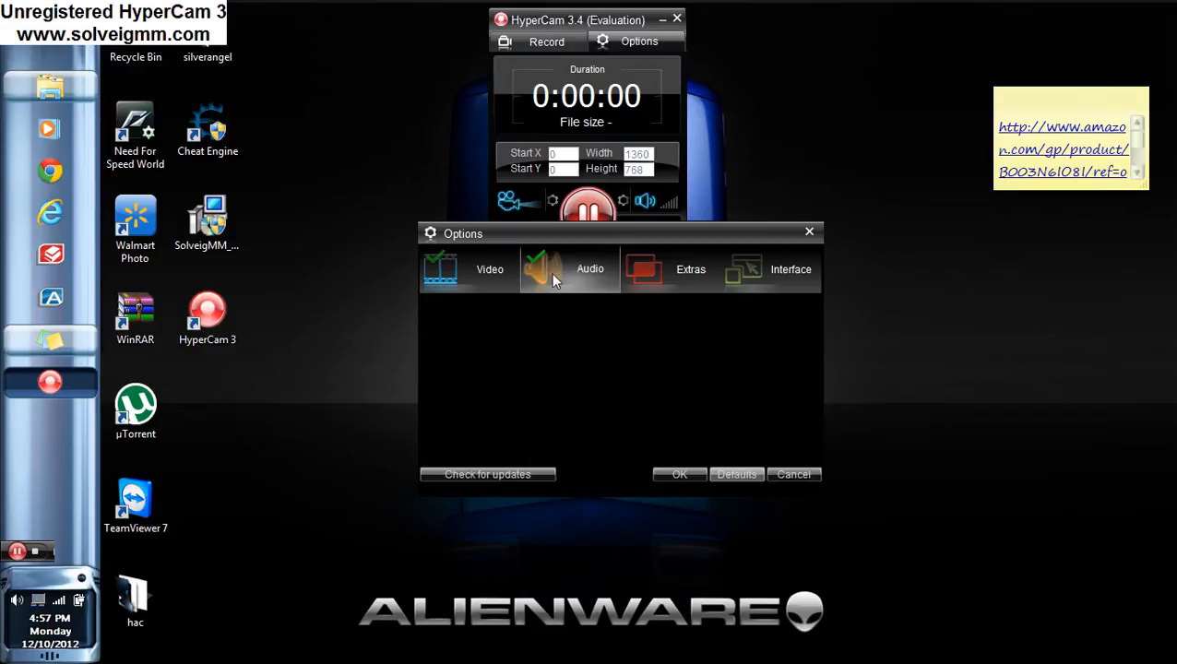
mouse_move(618, 260)
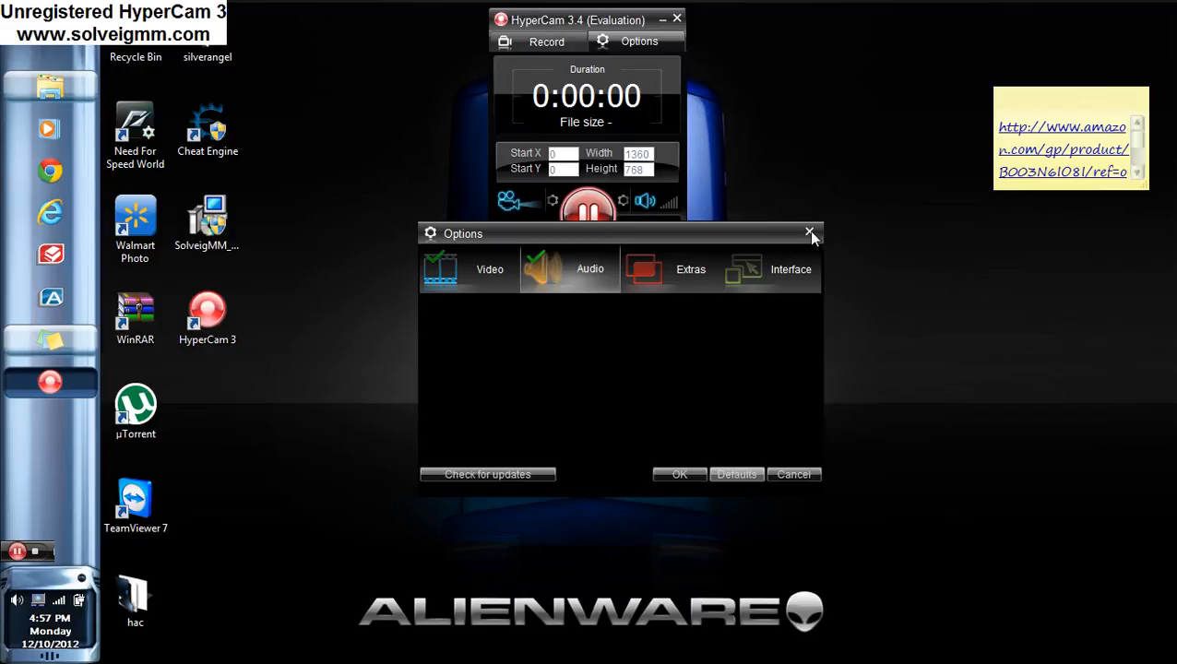
- Close Options and send the recent recording to the HyperCam Media Editor via 'Edit with HC Editor'
left_click(809, 232)
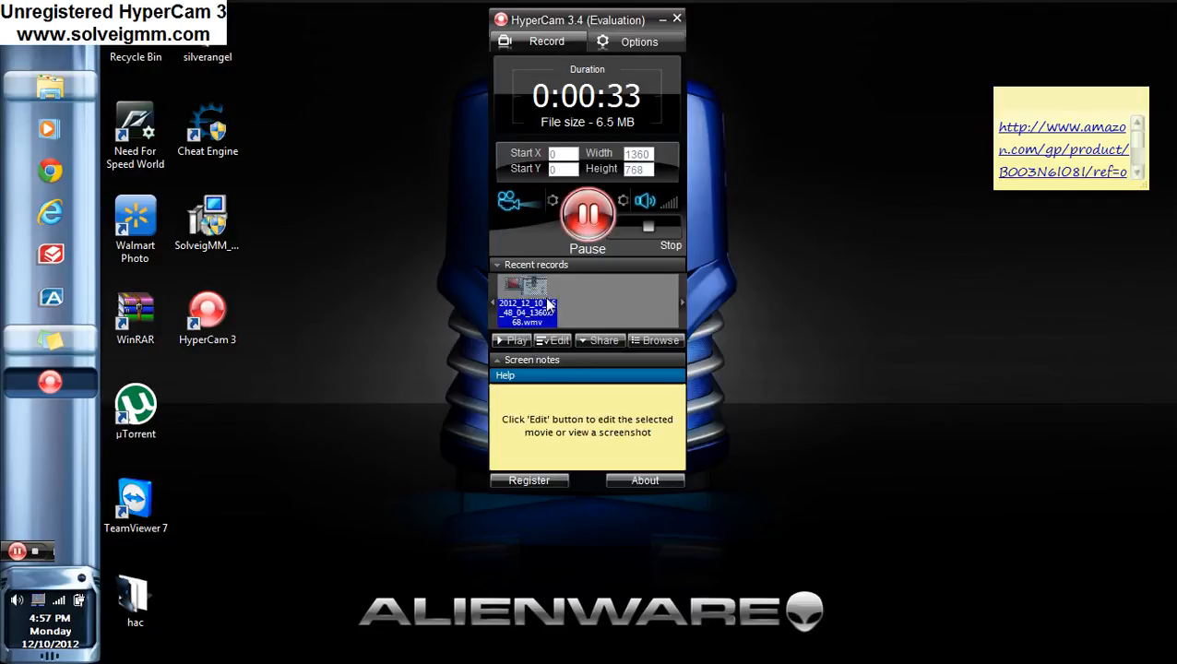
right_click(525, 304)
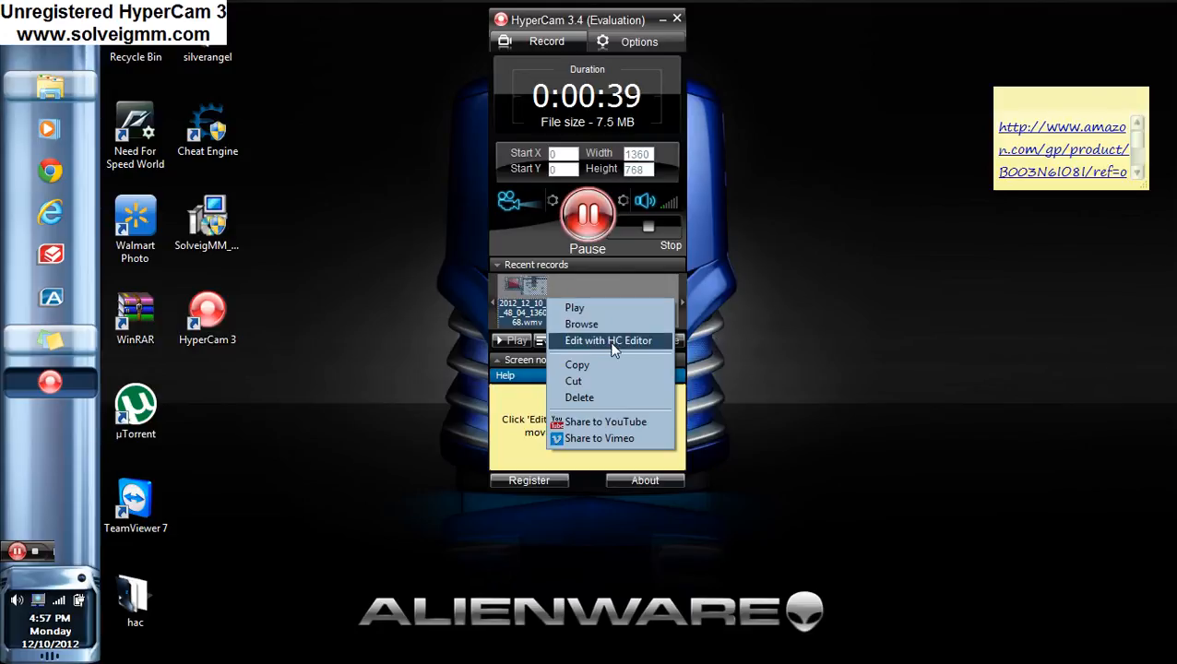
left_click(617, 314)
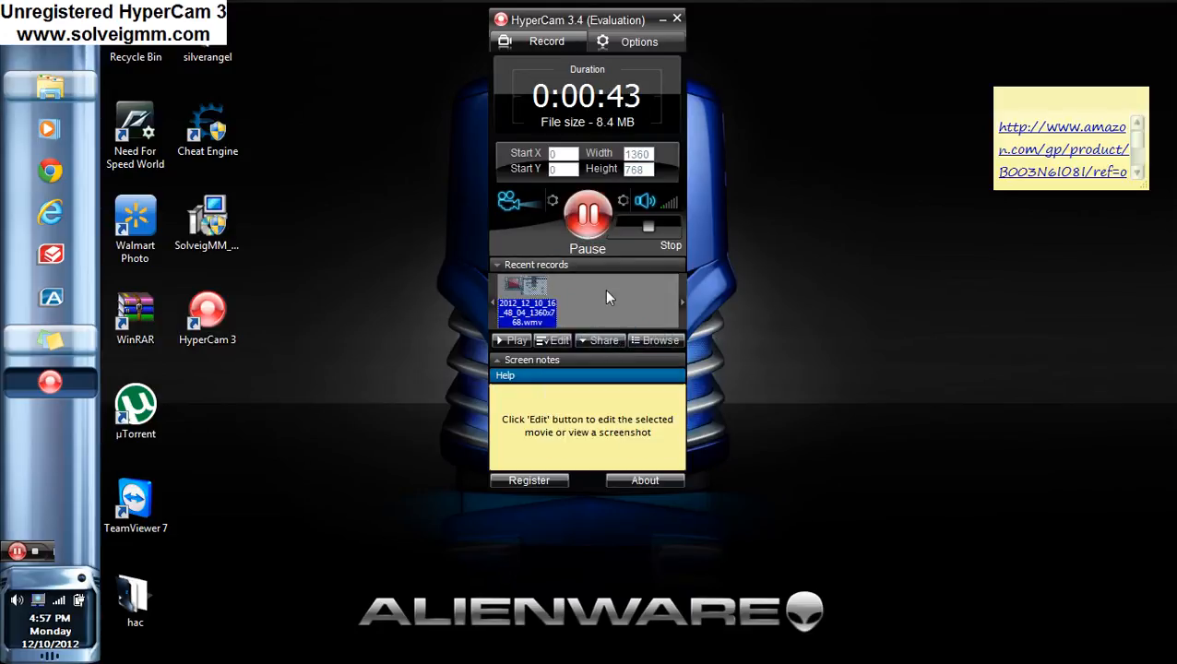
left_click(557, 339)
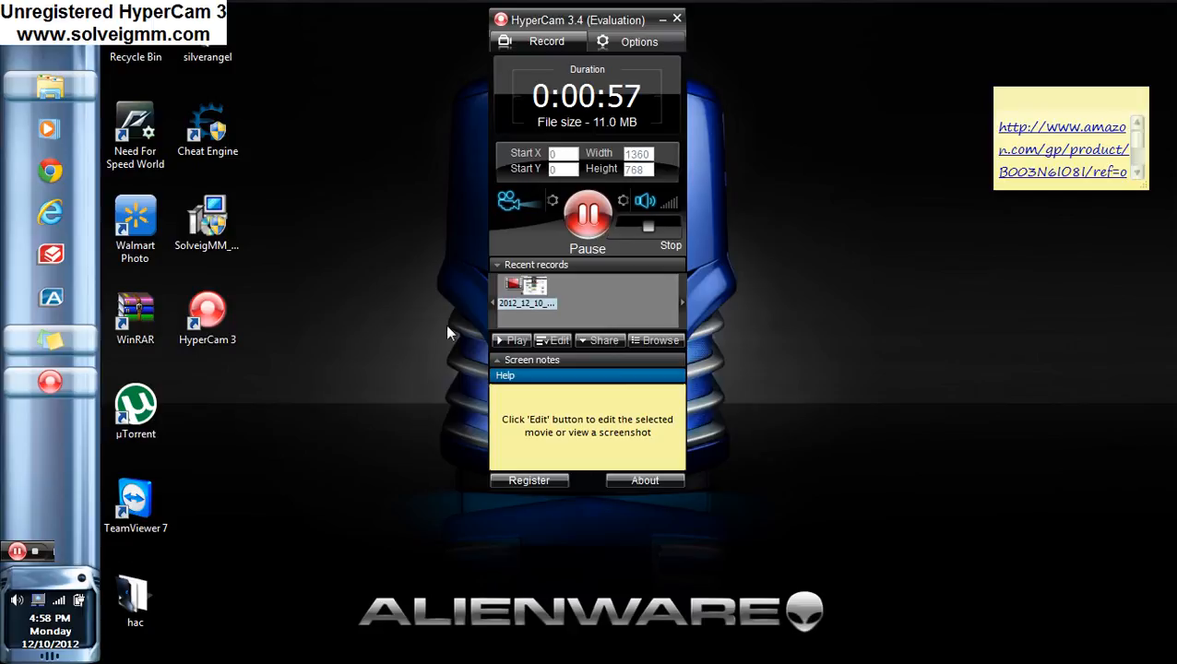
left_click(551, 339)
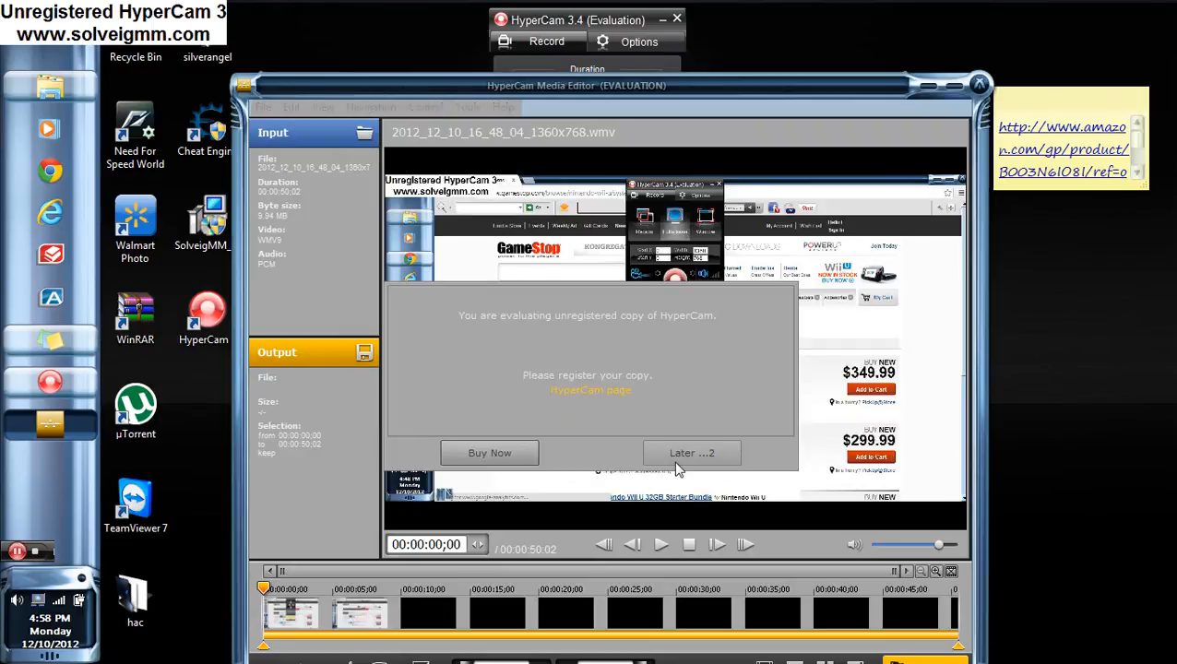
- Choose Later on the unregistered-copy notice to reveal 2012_12_10_16_48_04_1360x768.wmv and its frame timeline
left_click(692, 454)
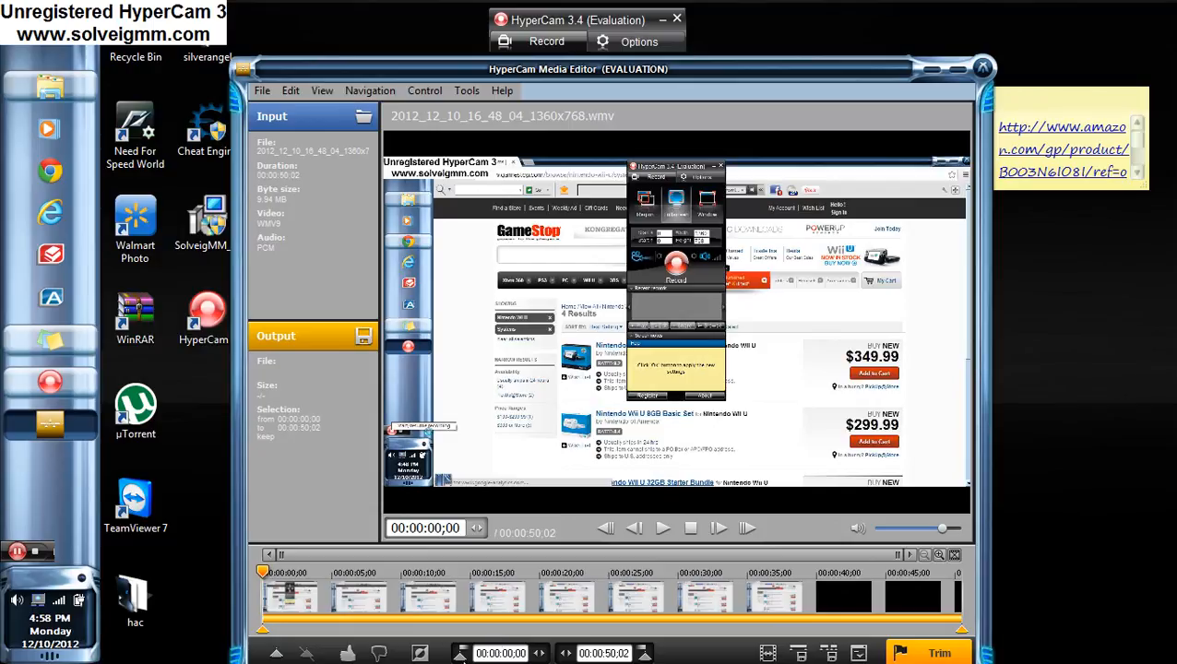
mouse_move(349, 652)
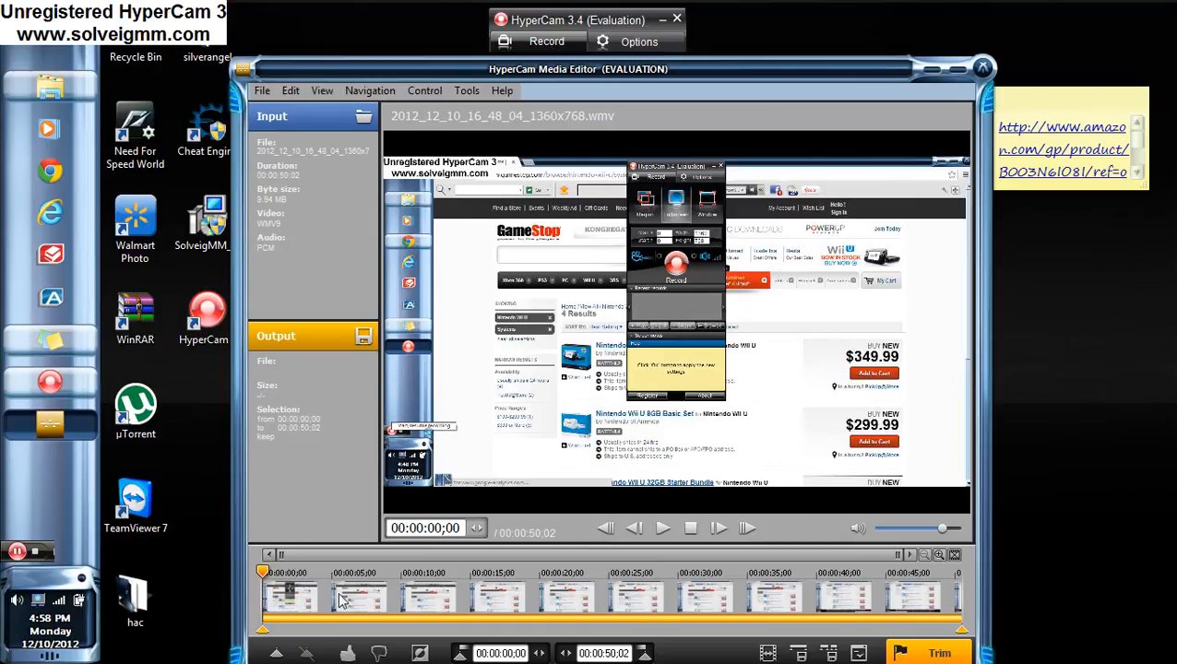
mouse_move(575, 487)
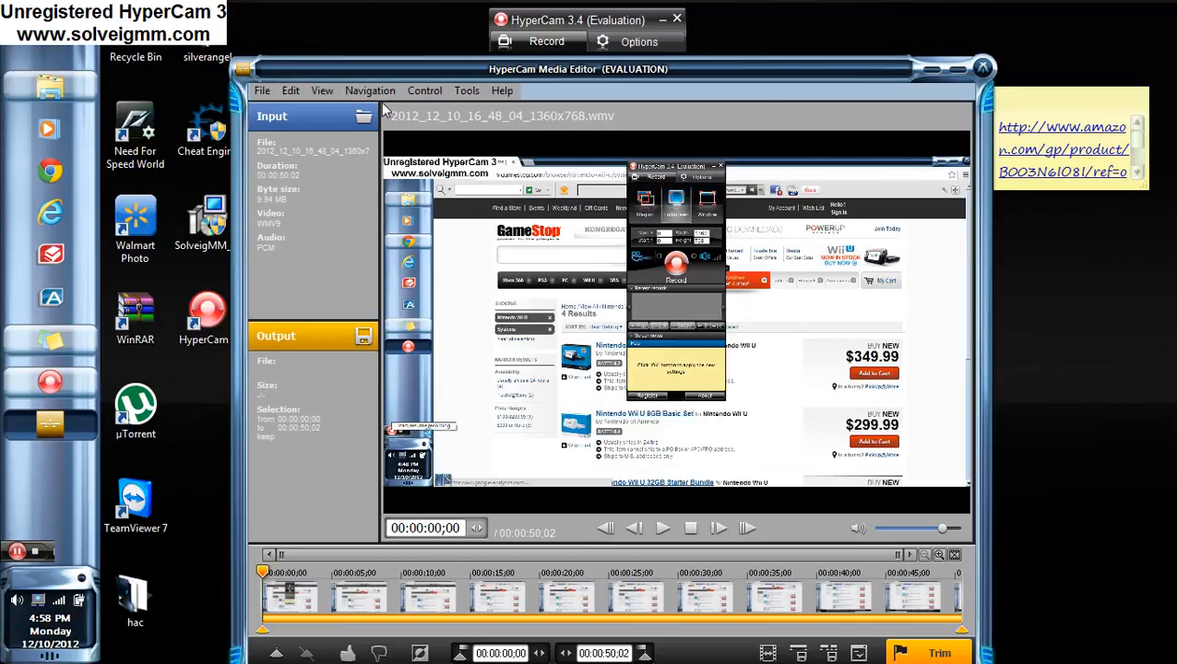
left_click(464, 90)
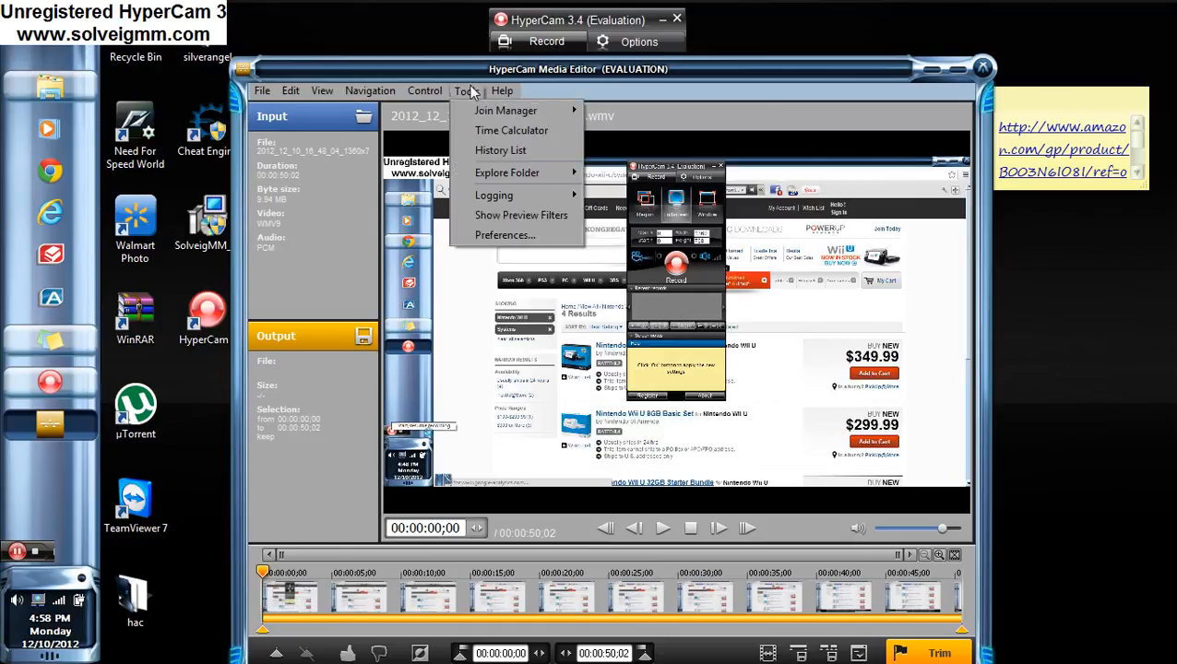
left_click(424, 91)
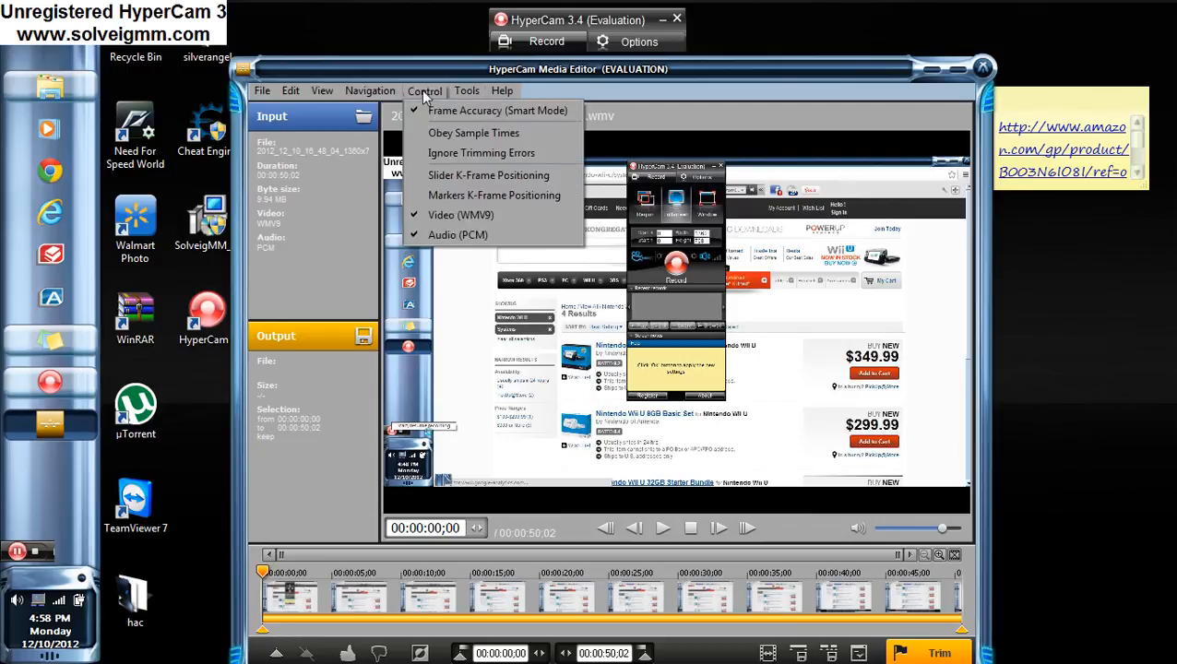
left_click(502, 90)
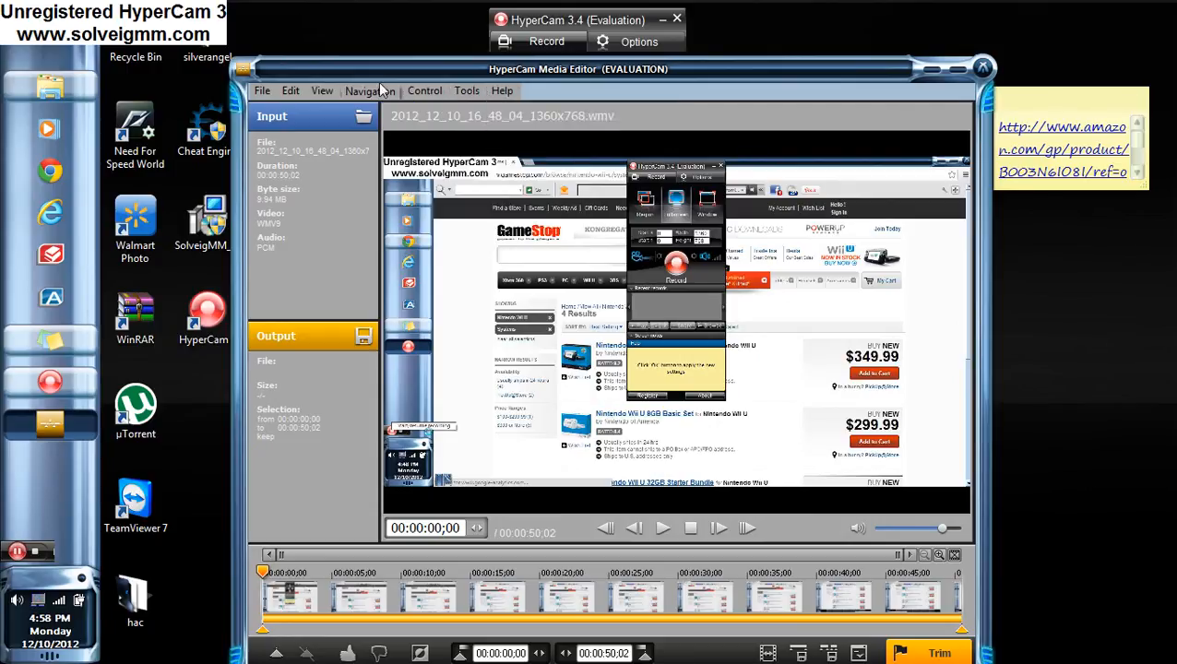
left_click(291, 90)
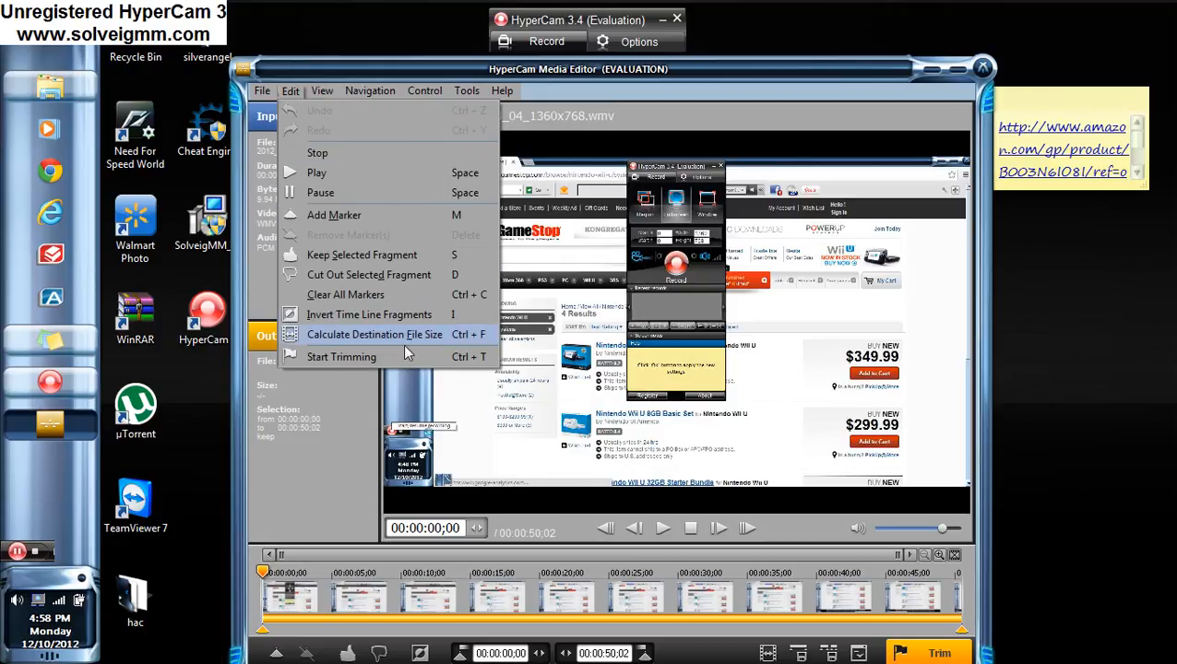
left_click(262, 91)
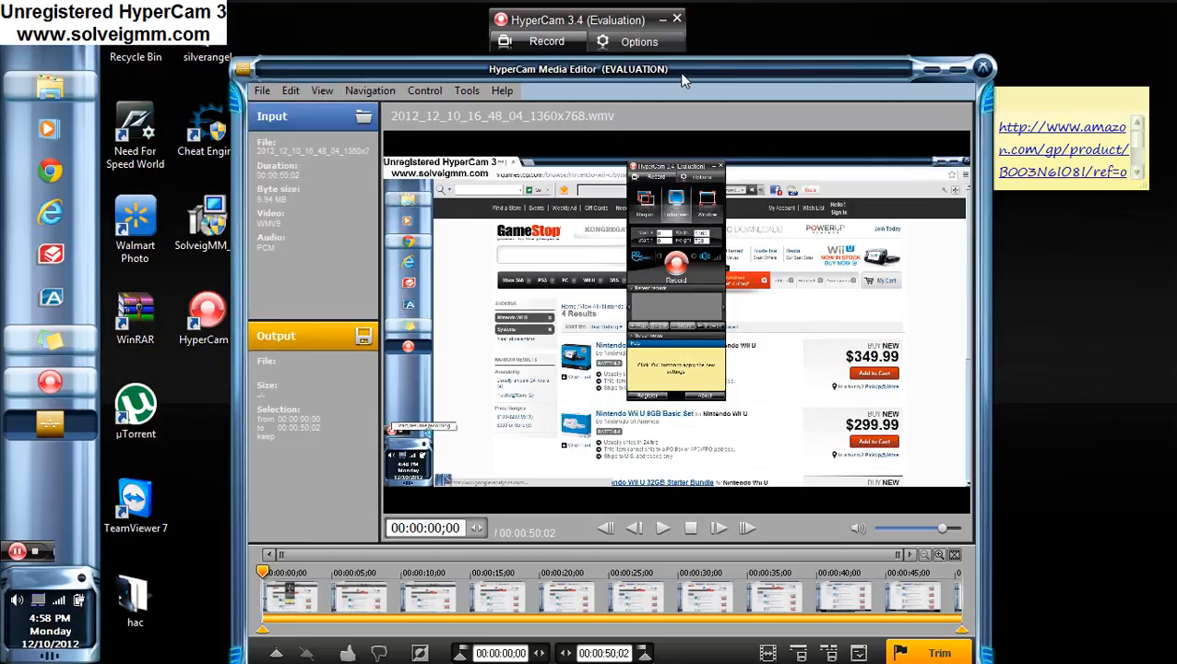
mouse_move(738, 75)
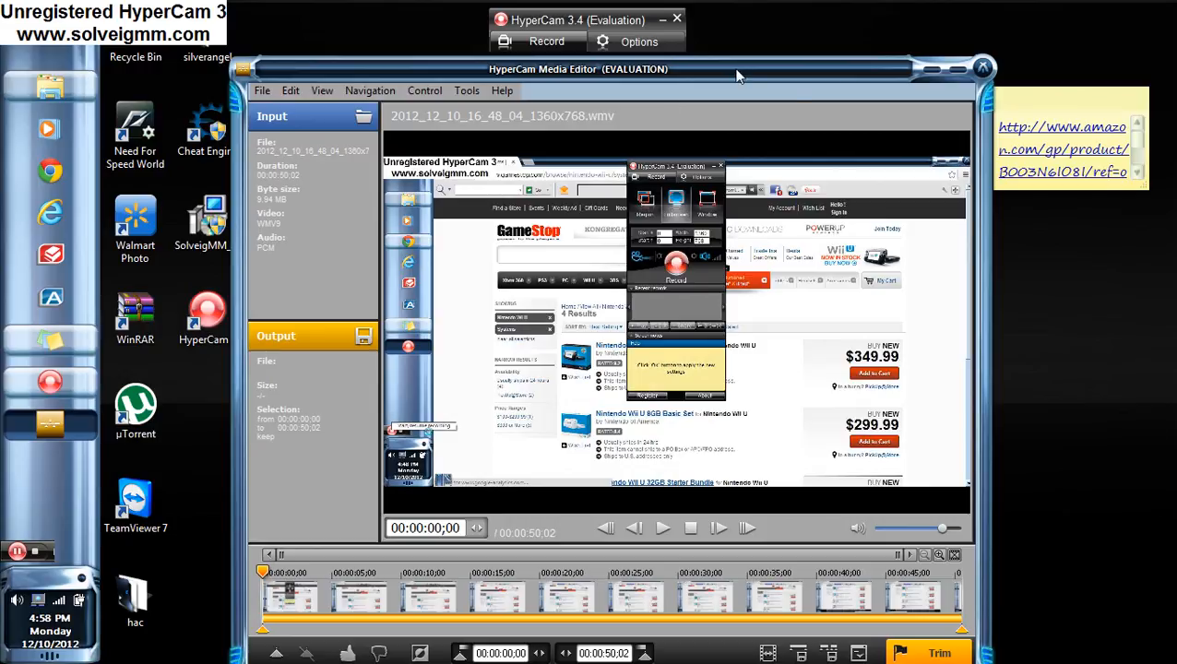
mouse_move(317, 302)
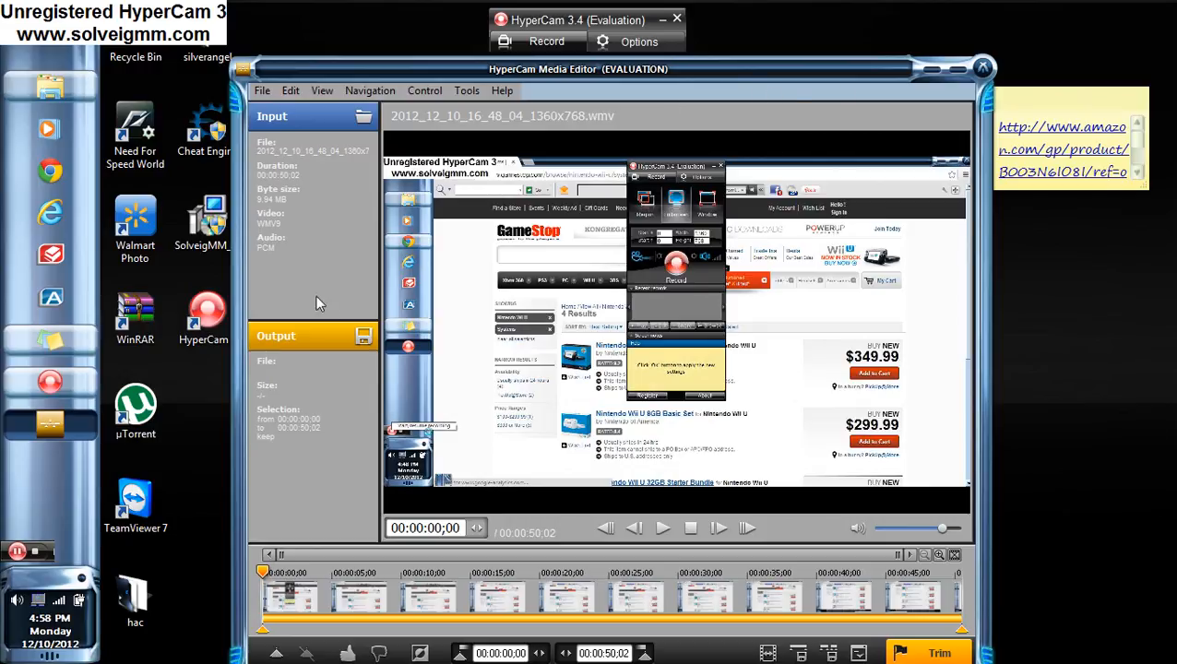
mouse_move(155, 465)
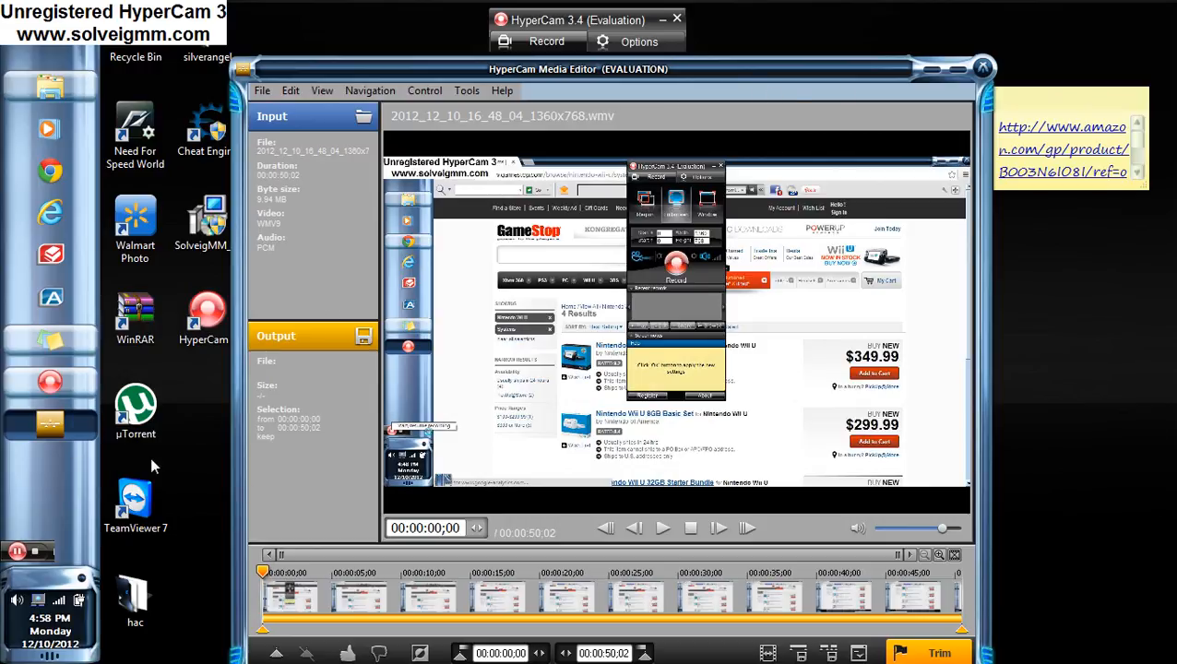